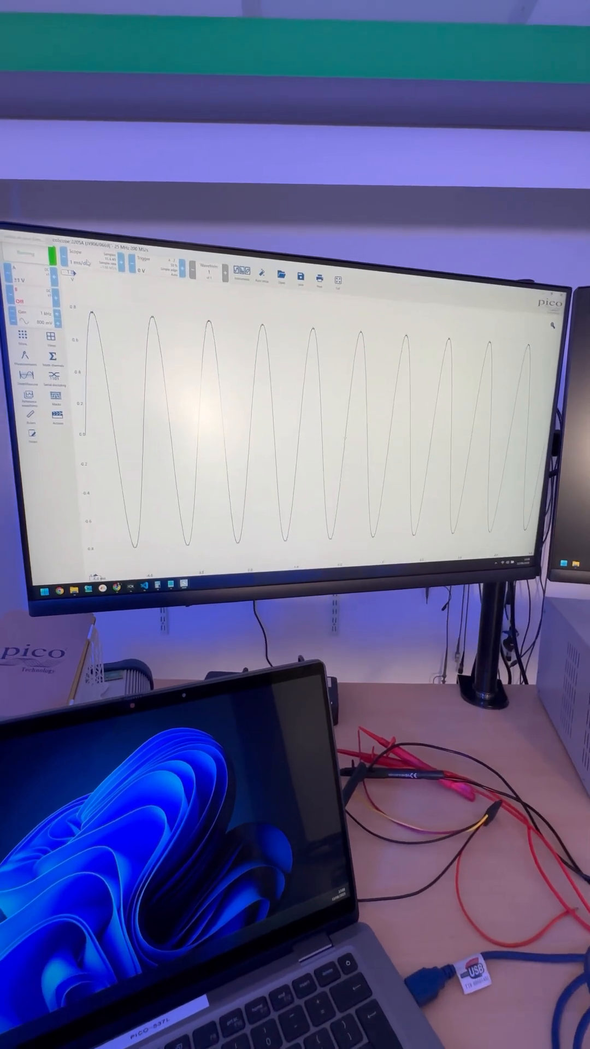
# Step: Open the ms/div timebase dropdown to show the time-per-division grid
pyautogui.click(92, 281)
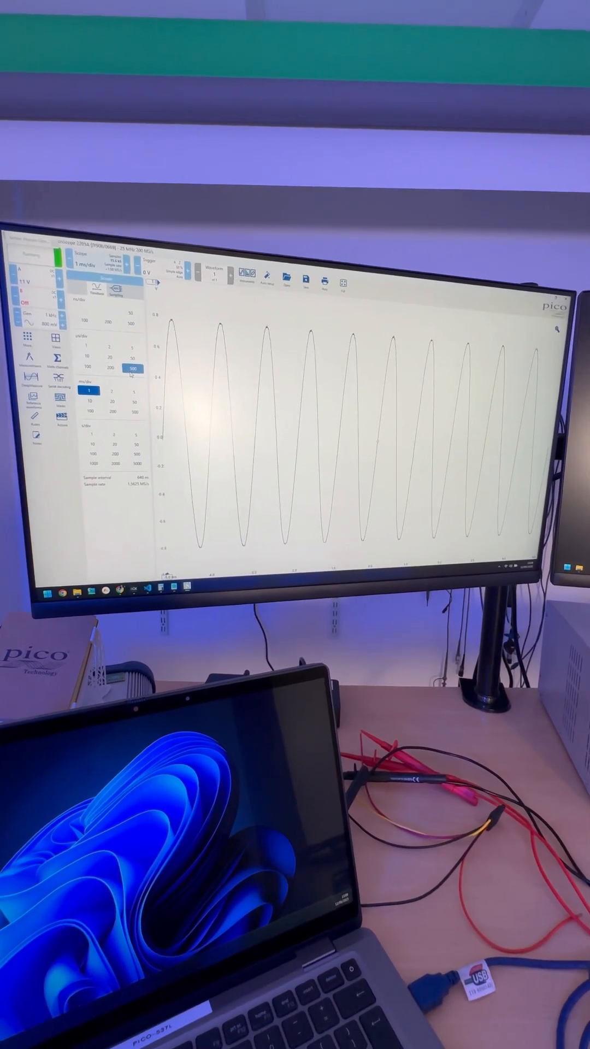